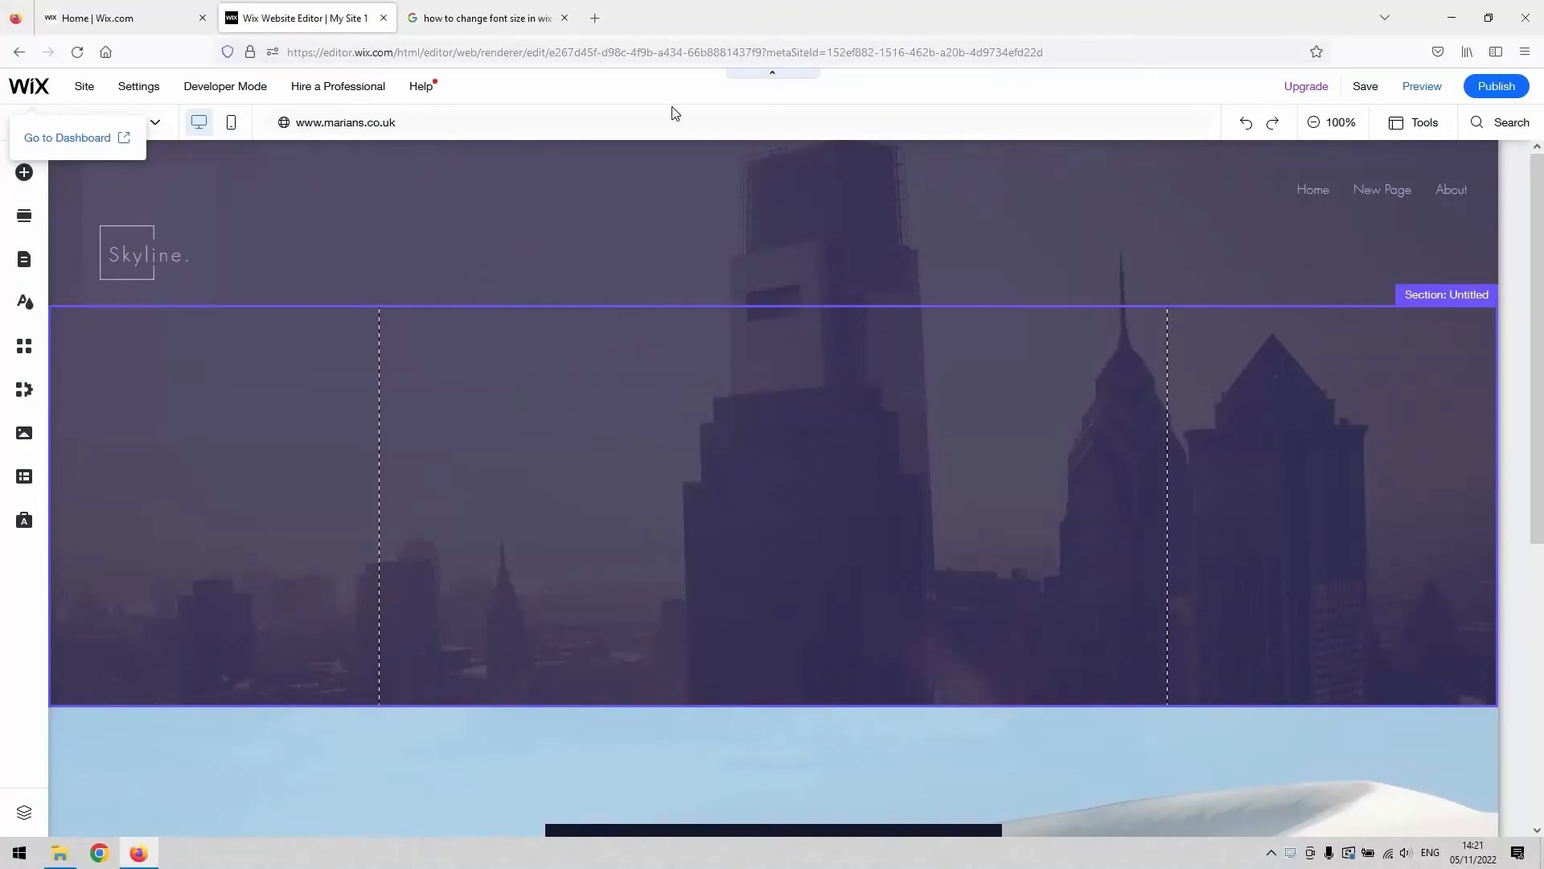
# Step: Show the Add Elements panel listing themed text headings and paragraphs
pyautogui.click(84, 85)
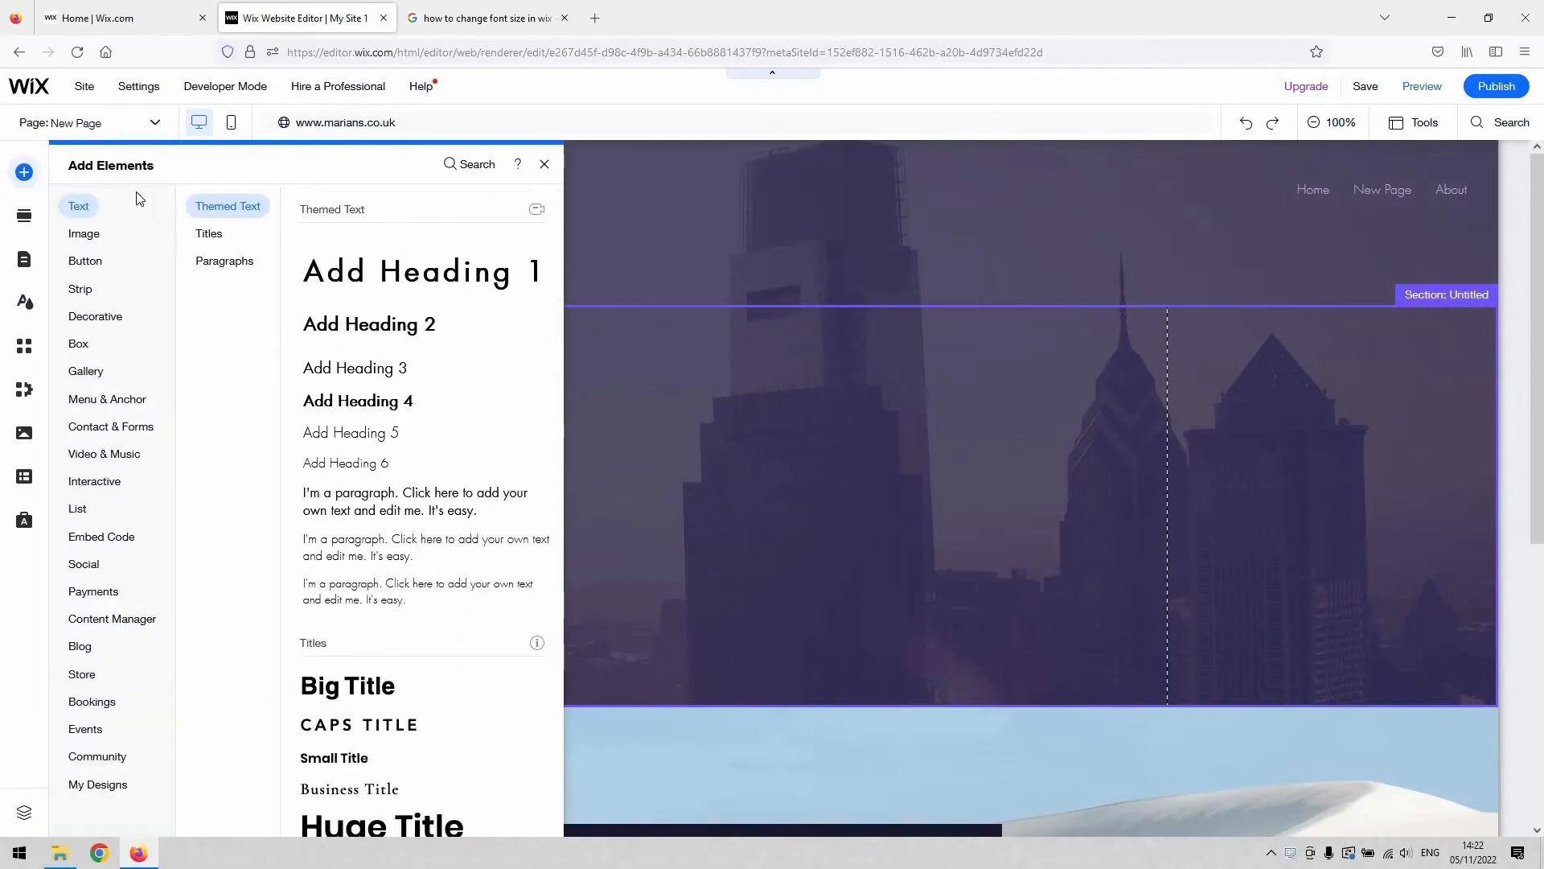
# Step: Close and reopen the Add Elements panel to reach the Themed Text options
pyautogui.click(543, 165)
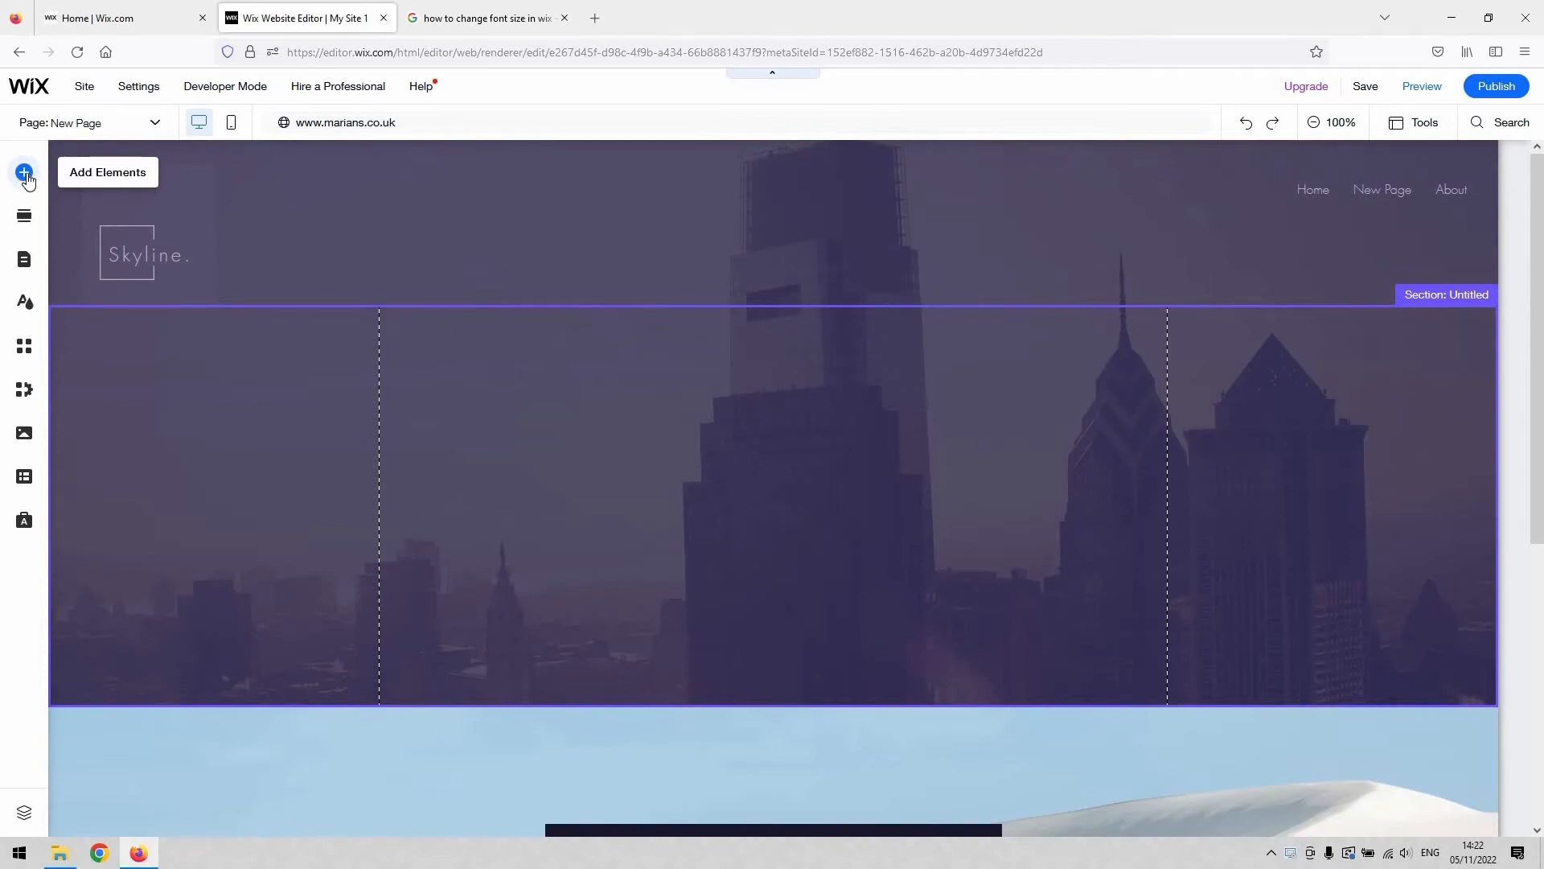
pyautogui.click(24, 172)
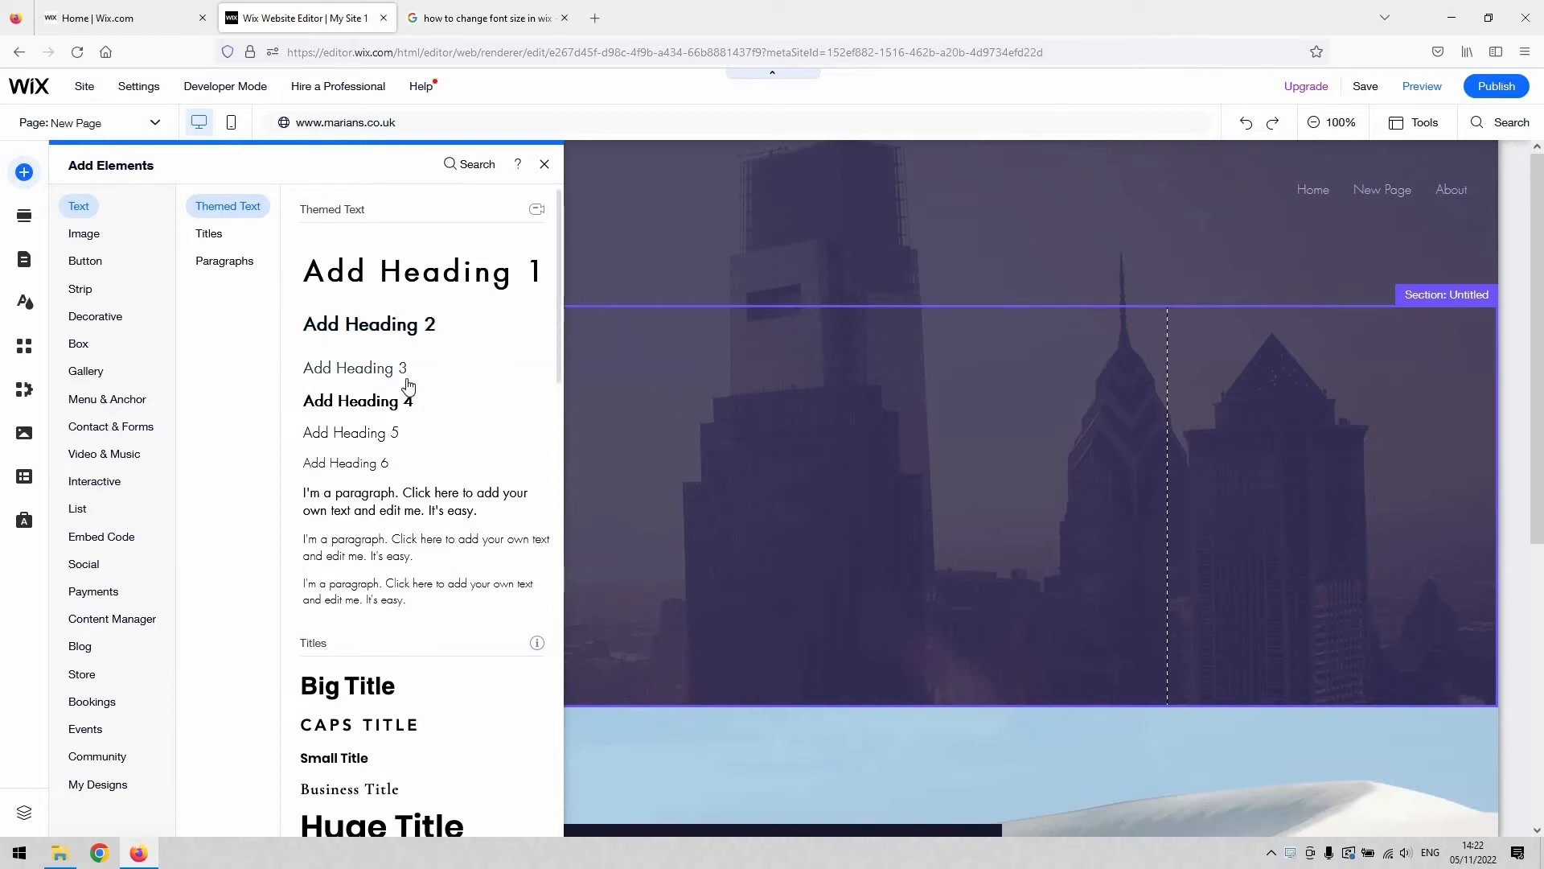
pyautogui.moveTo(376, 430)
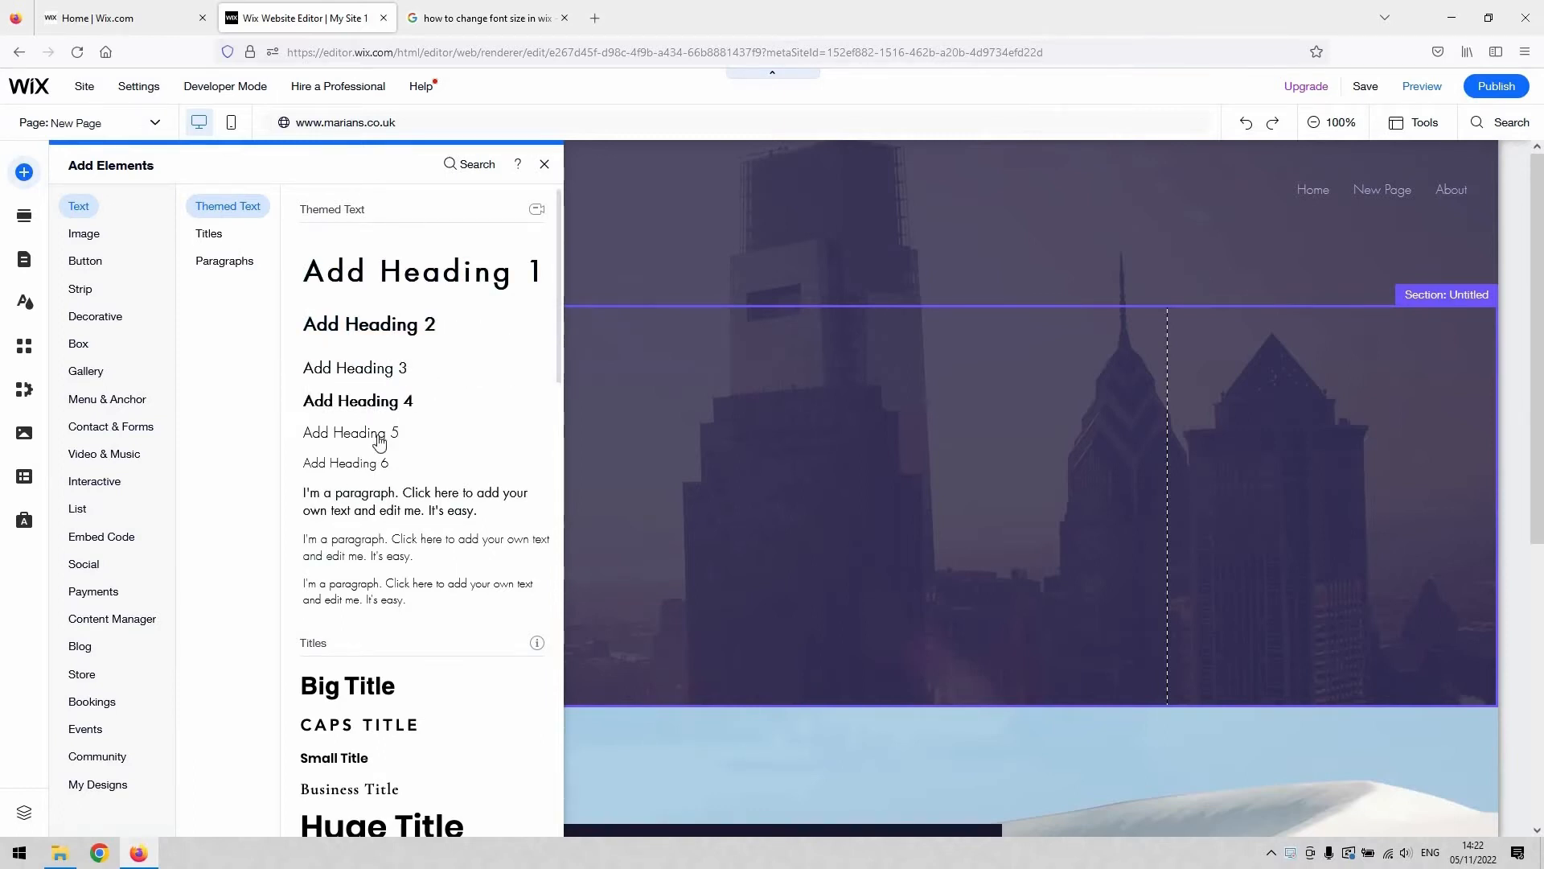
pyautogui.moveTo(350, 433)
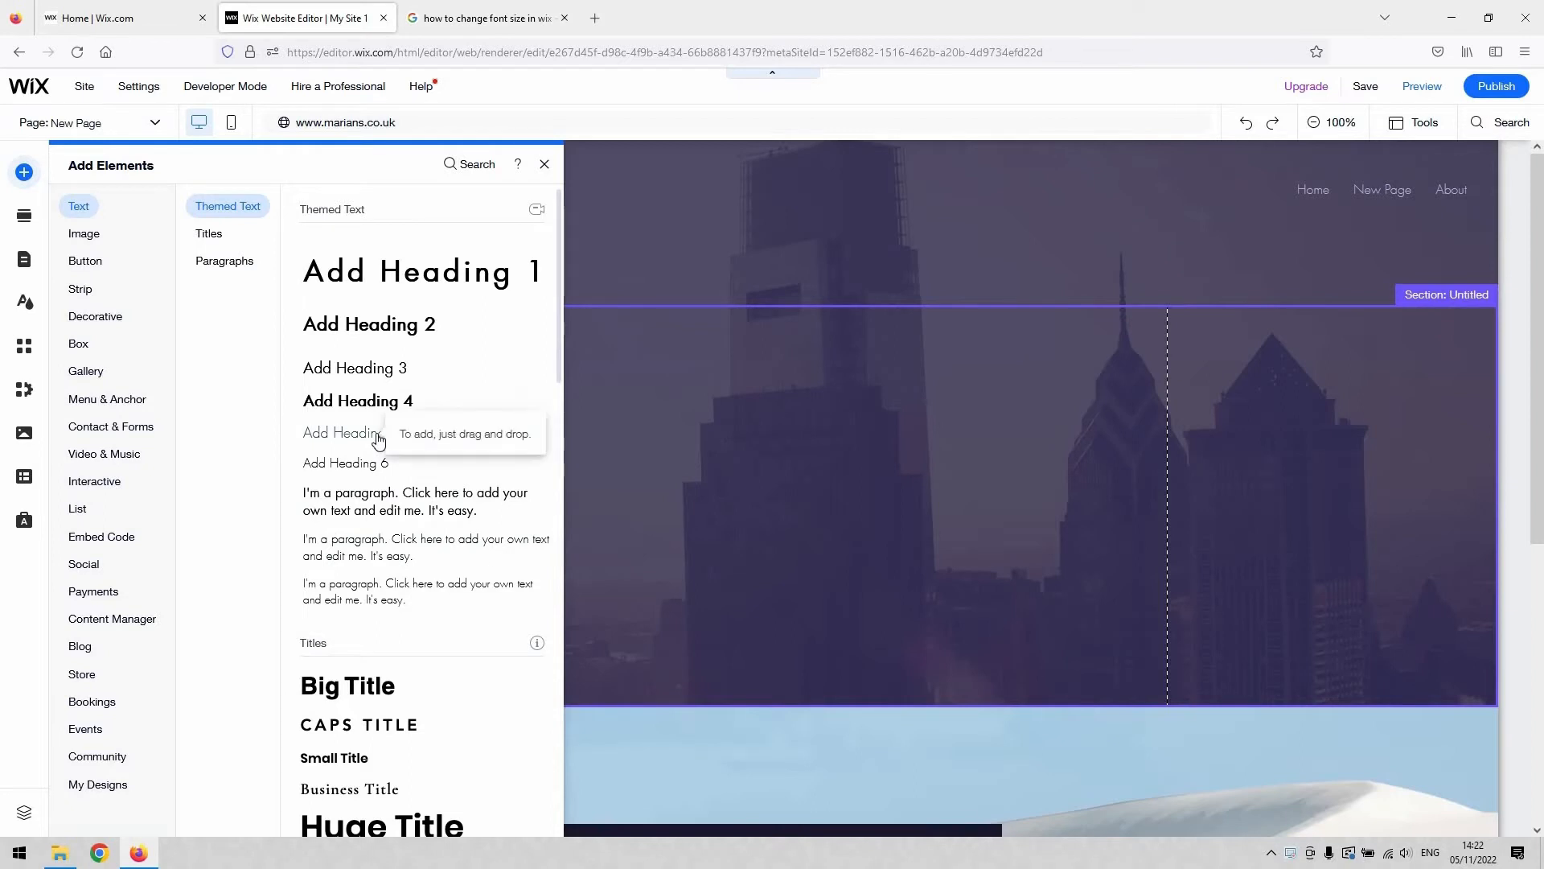
pyautogui.moveTo(408, 486)
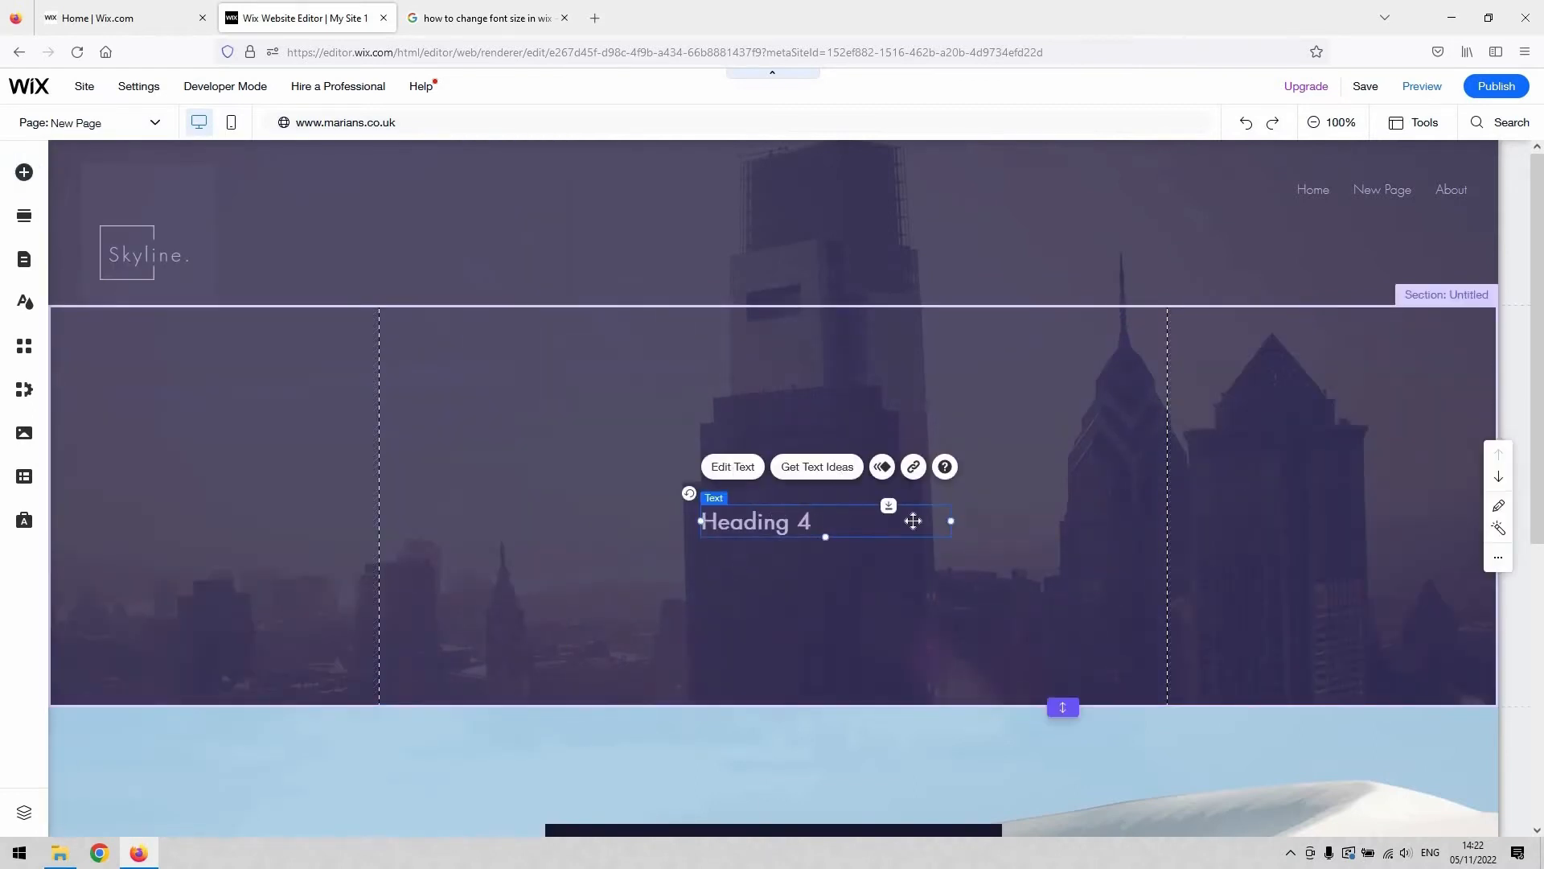
pyautogui.moveTo(827, 532)
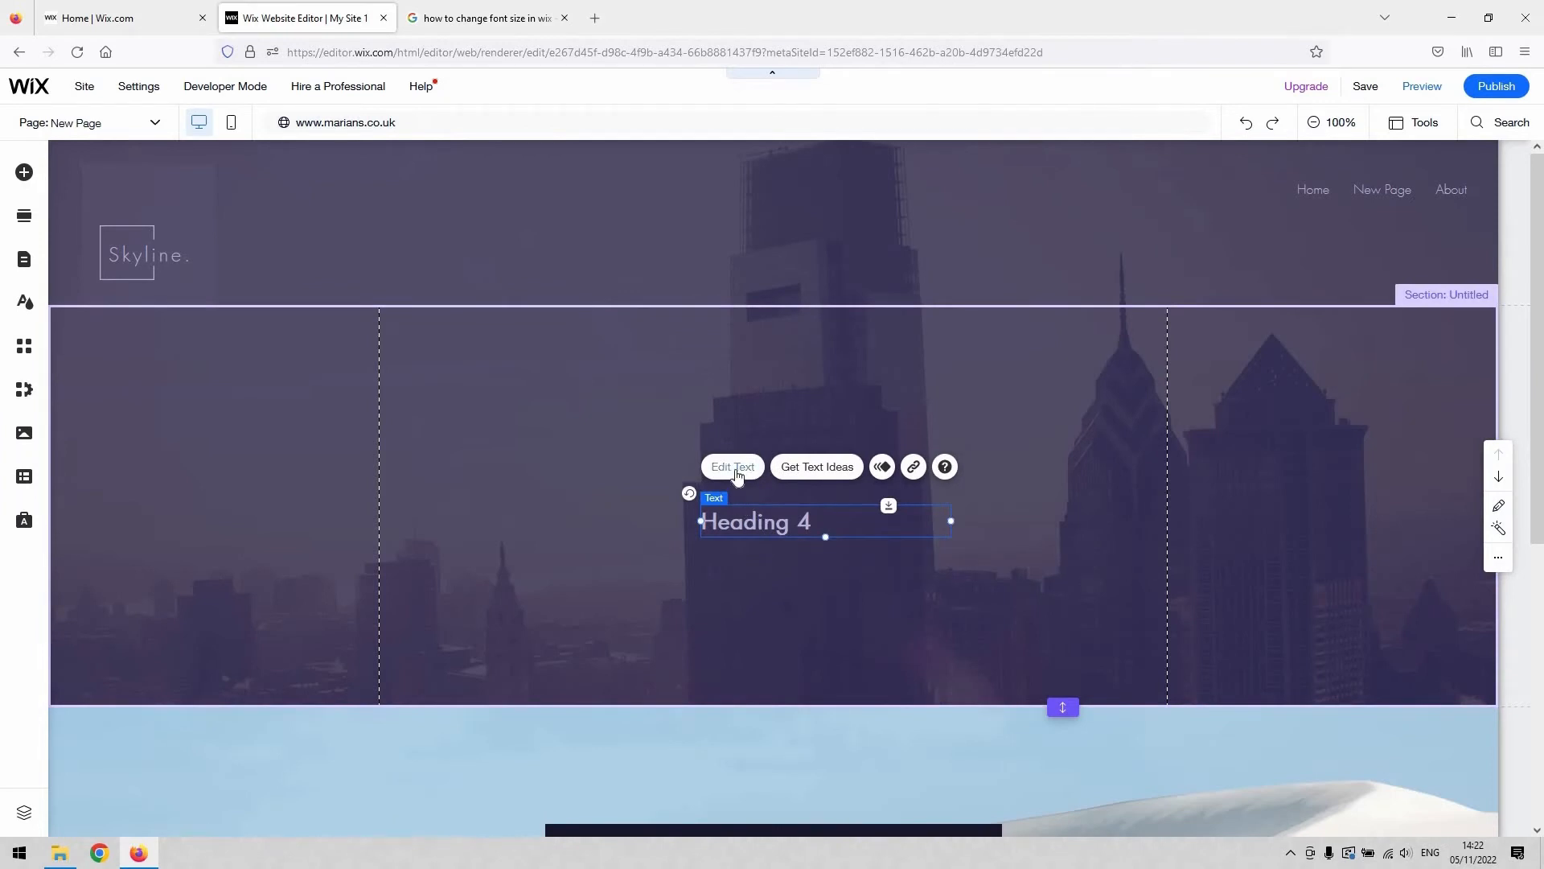
# Step: Bring up Text Settings for the Heading 4 element, showing Futura at 28 px
pyautogui.click(732, 466)
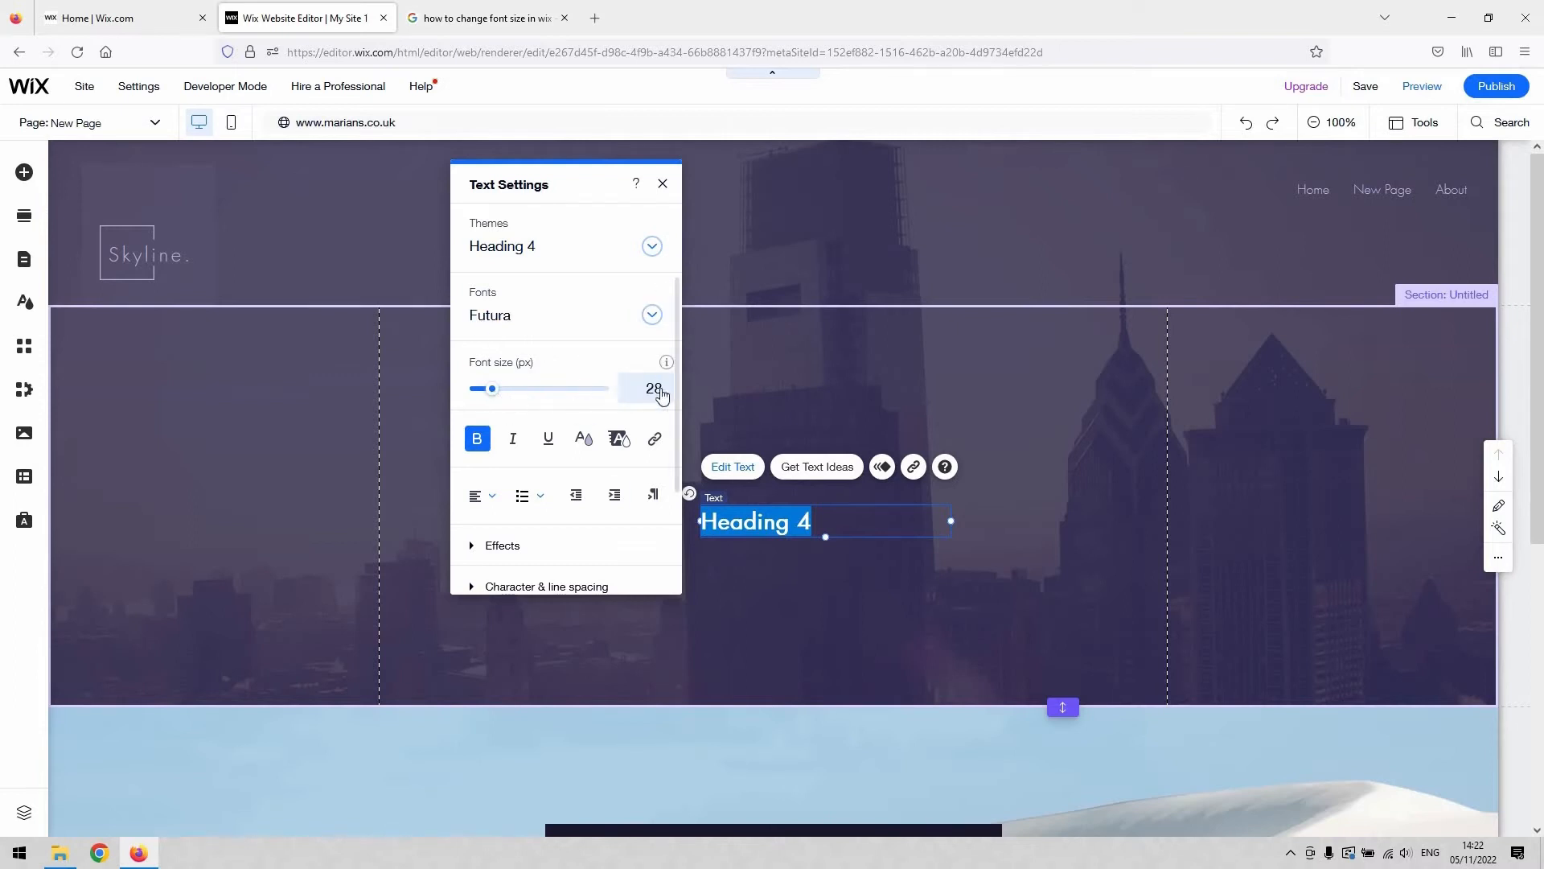
# Step: Set the Heading 4 font size to 9 px in the Font size field
pyautogui.click(653, 388)
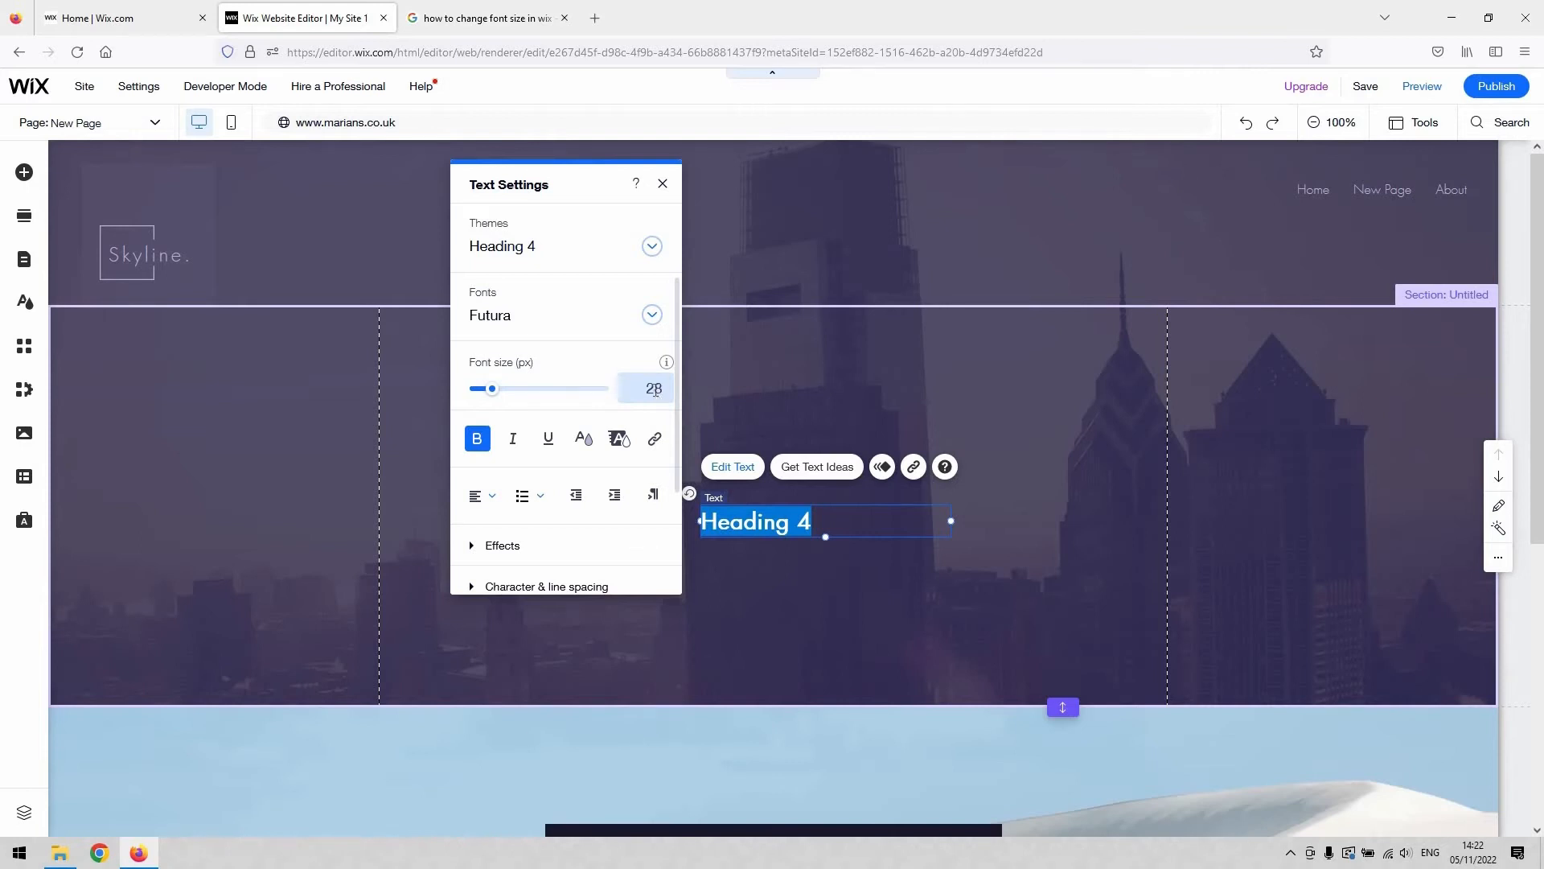
pyautogui.click(653, 388)
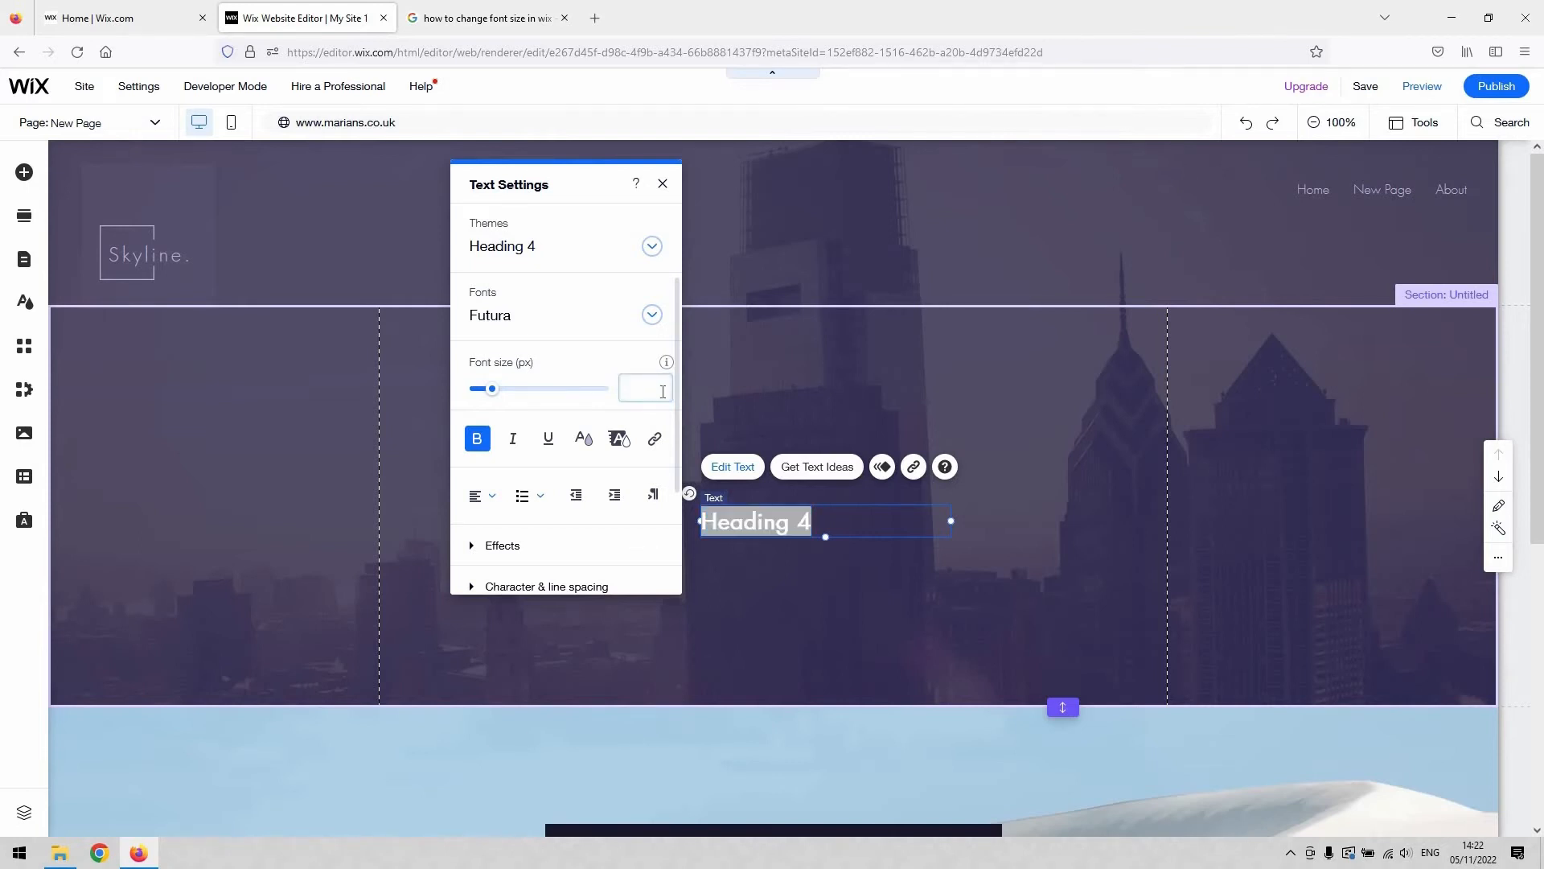
pyautogui.write('9')
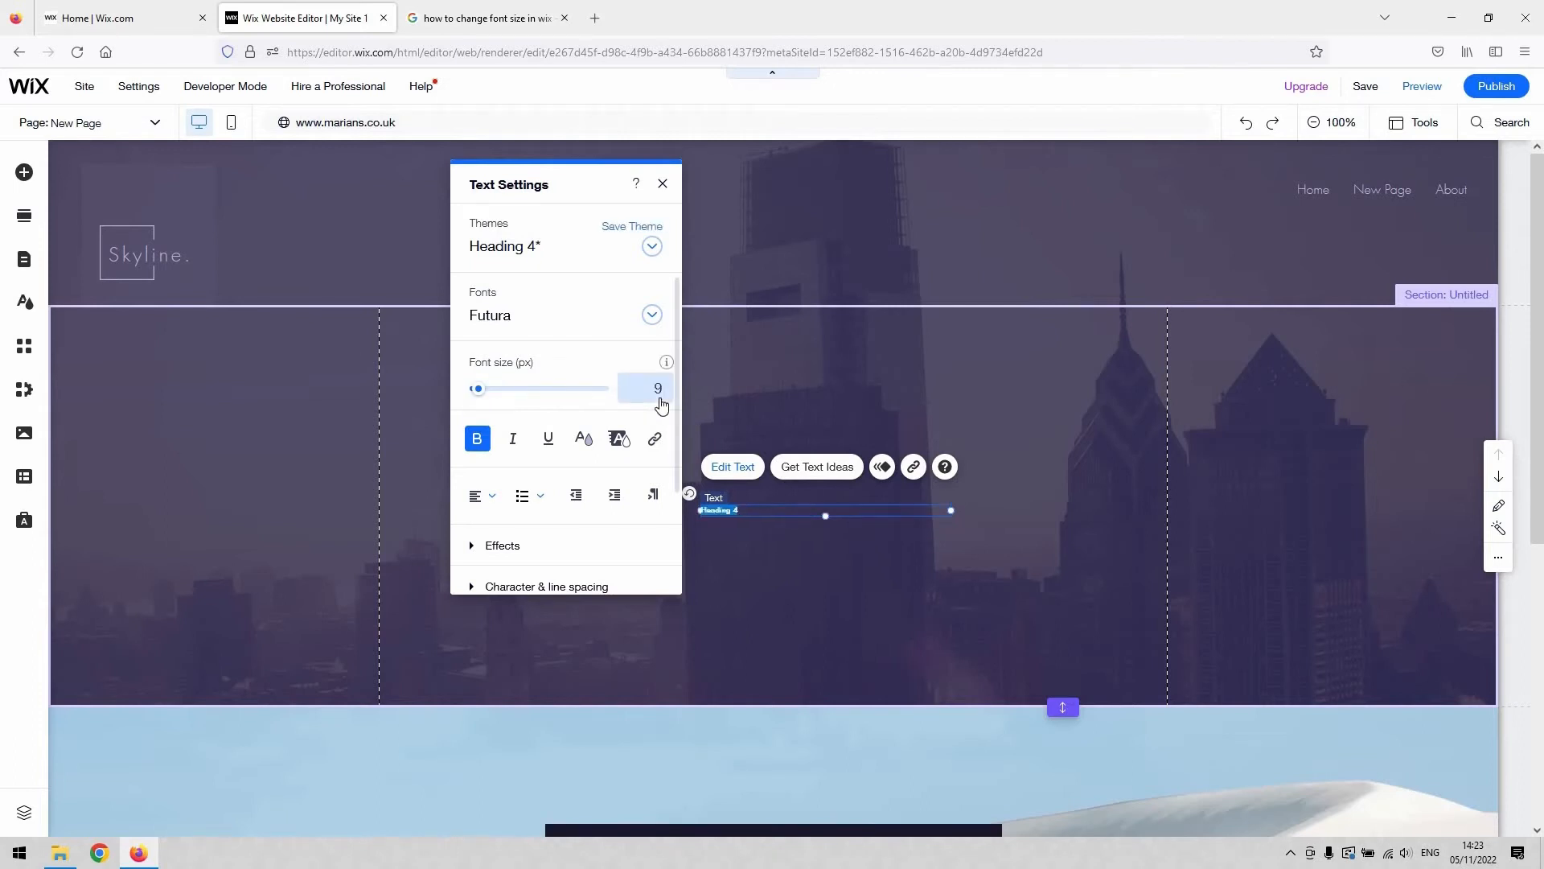
pyautogui.moveTo(655, 437)
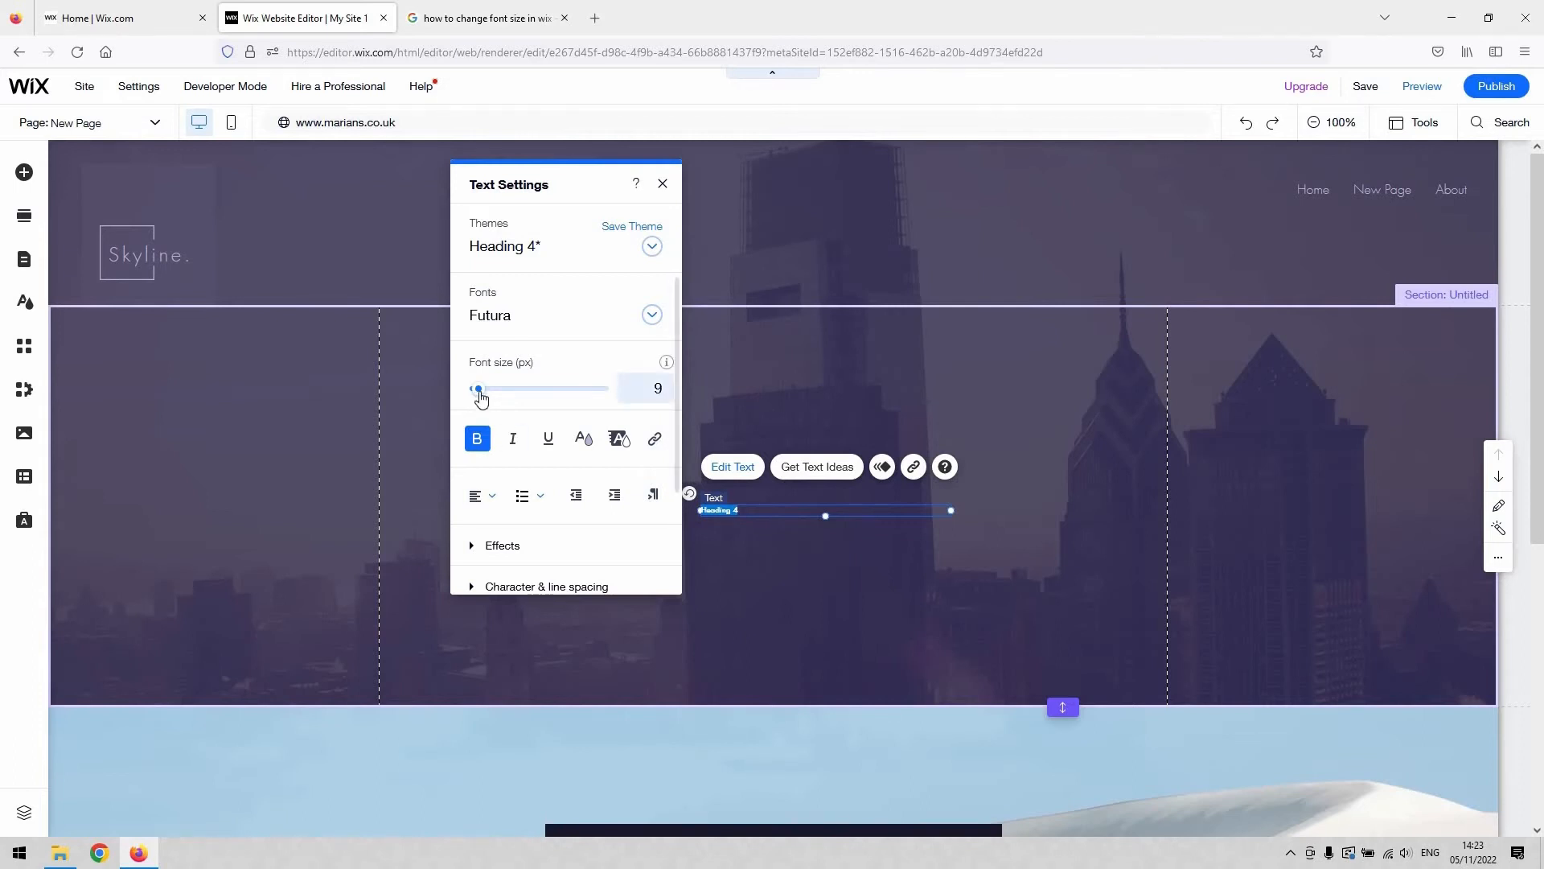
# Step: Raise the Heading 4 font size to 125 px with the Font size slider
pyautogui.moveTo(474, 388); pyautogui.dragTo(482, 388)
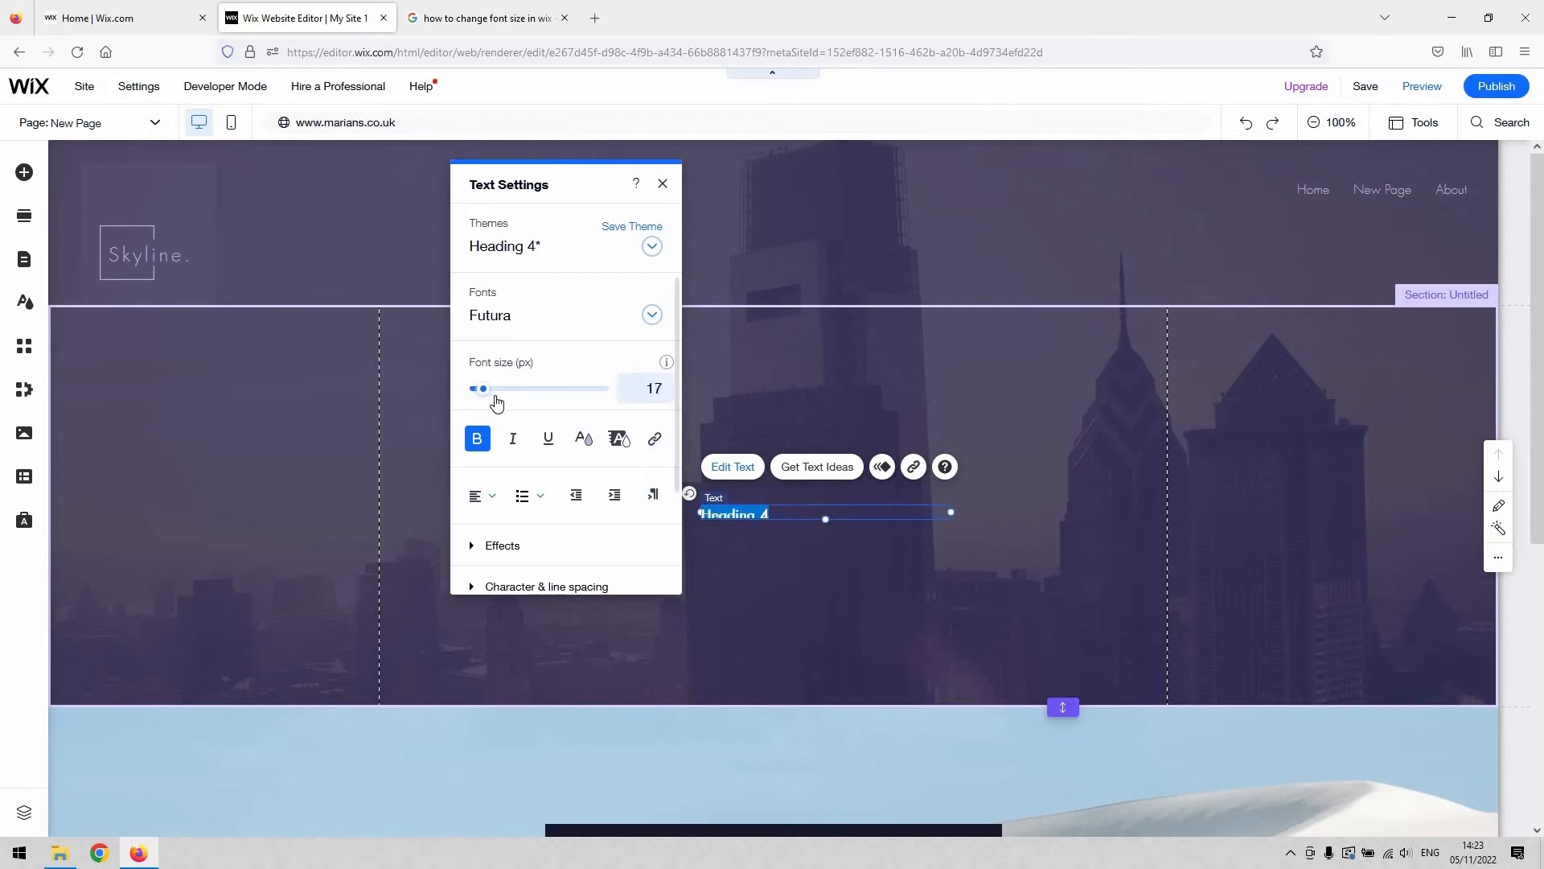
pyautogui.moveTo(481, 388); pyautogui.dragTo(521, 388)
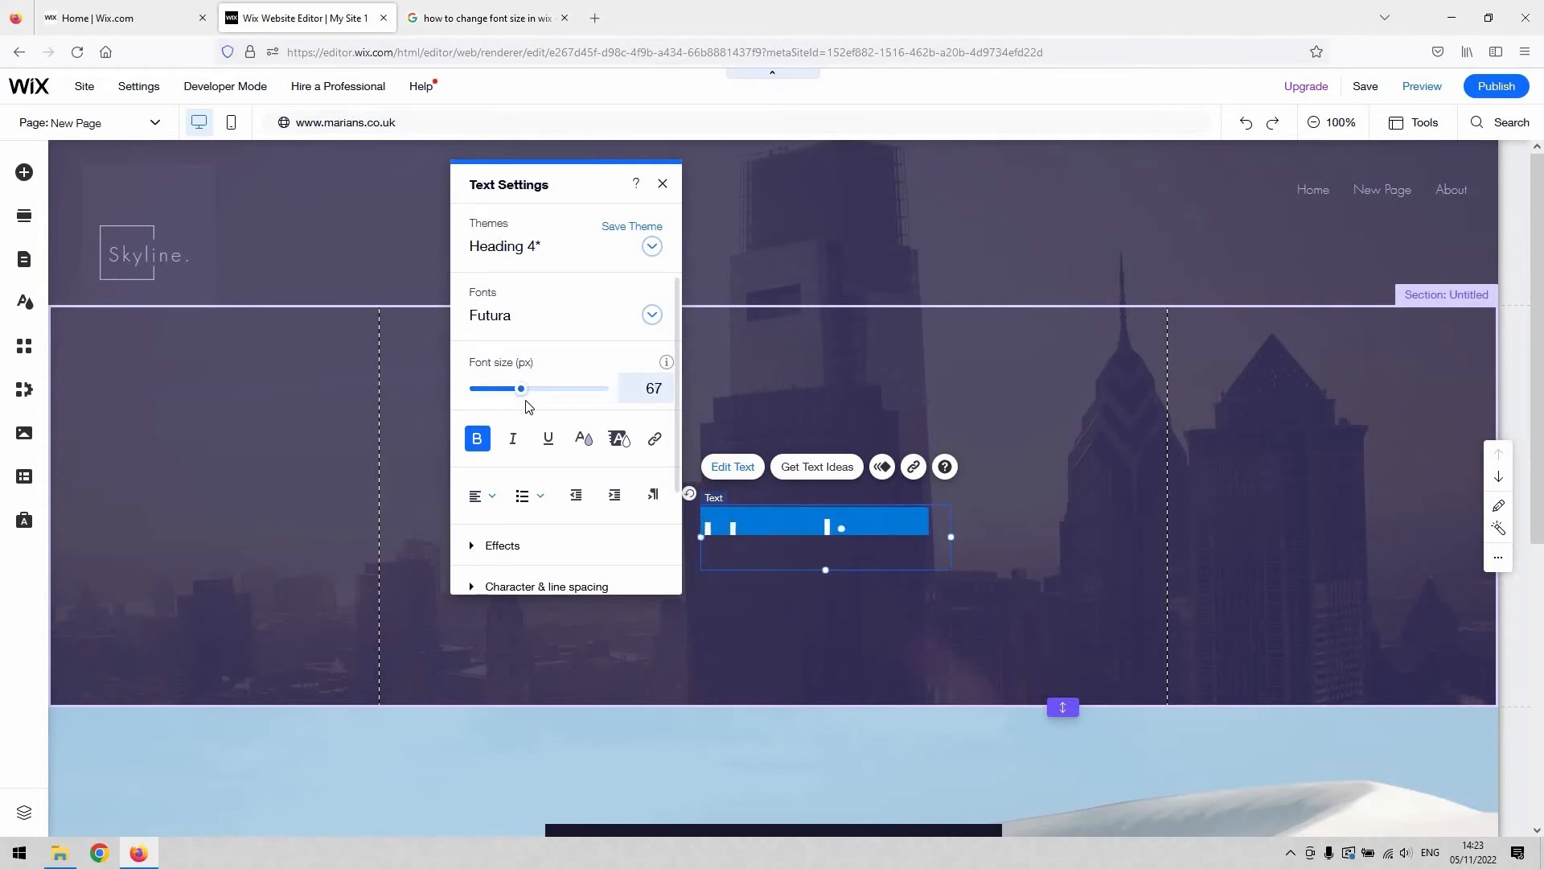
pyautogui.moveTo(519, 388); pyautogui.dragTo(524, 387)
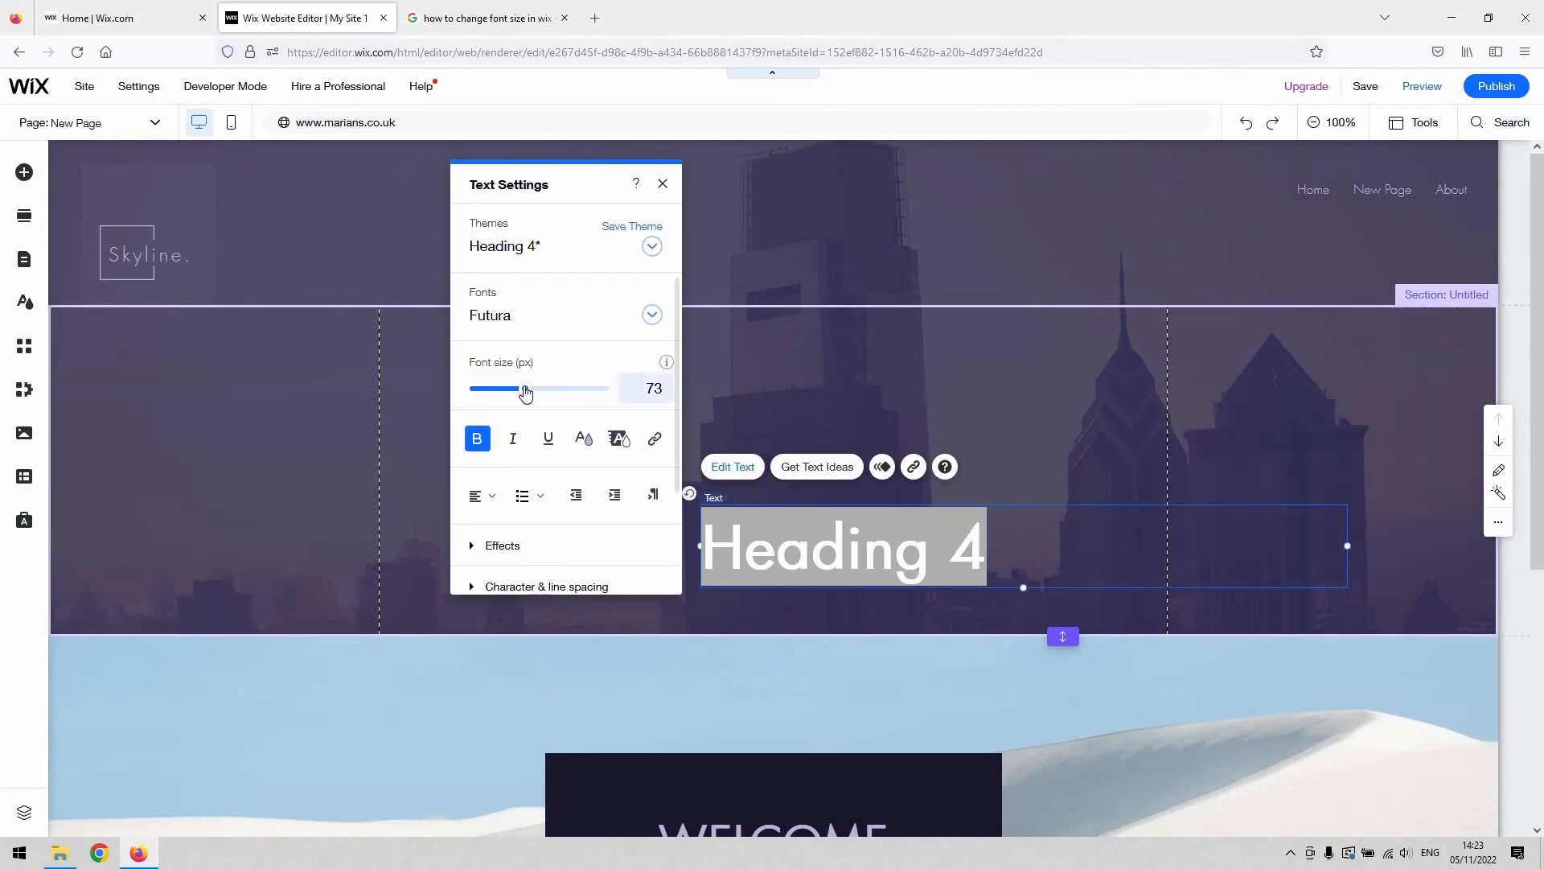
pyautogui.moveTo(524, 388); pyautogui.dragTo(558, 388)
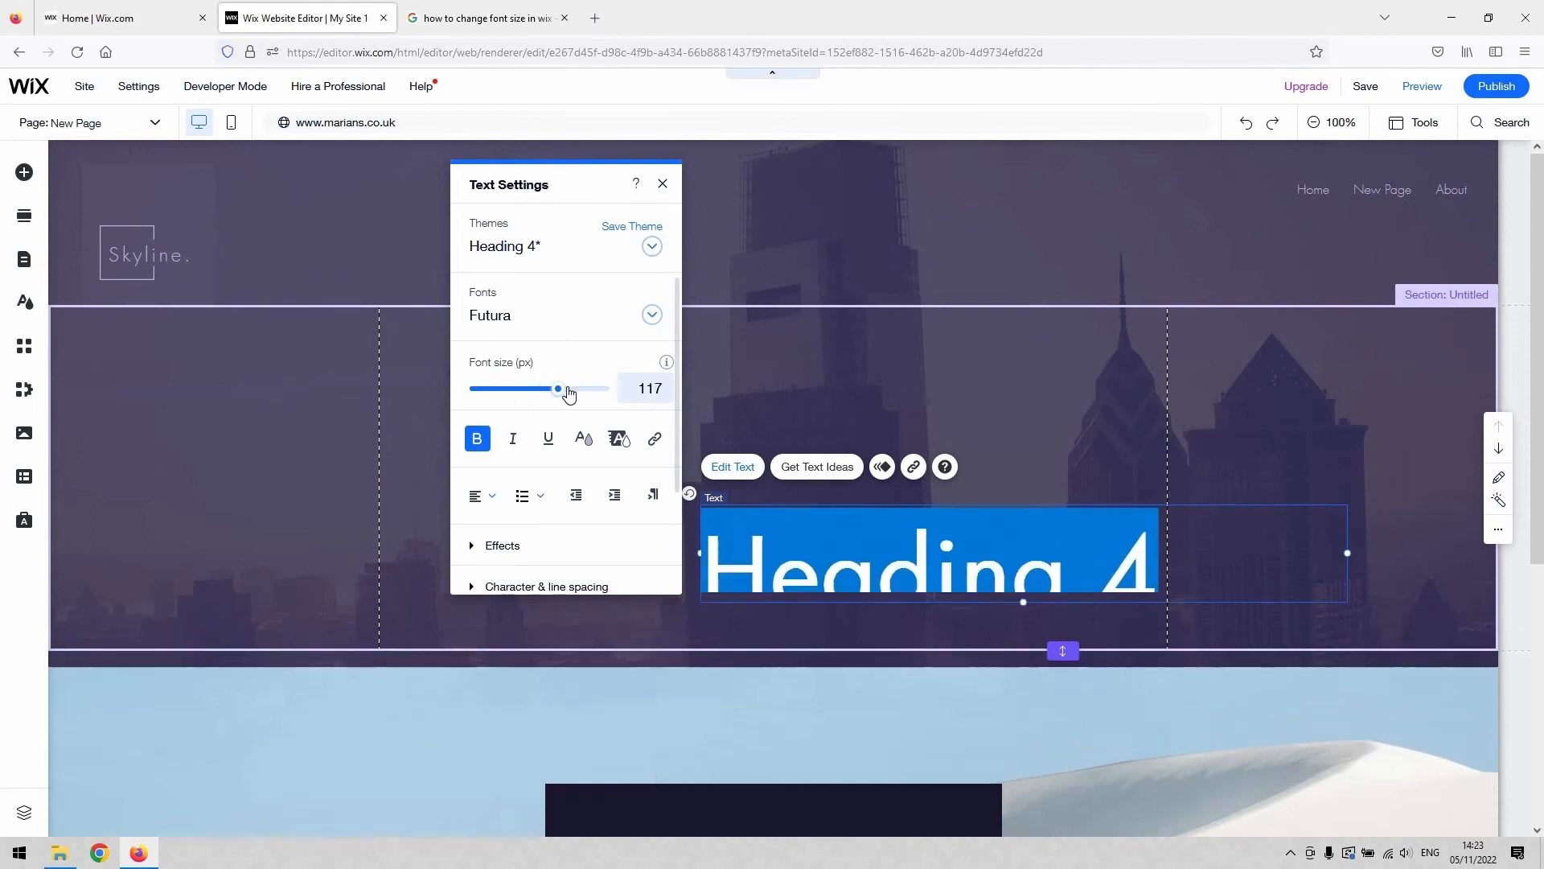
pyautogui.moveTo(558, 388); pyautogui.dragTo(563, 388)
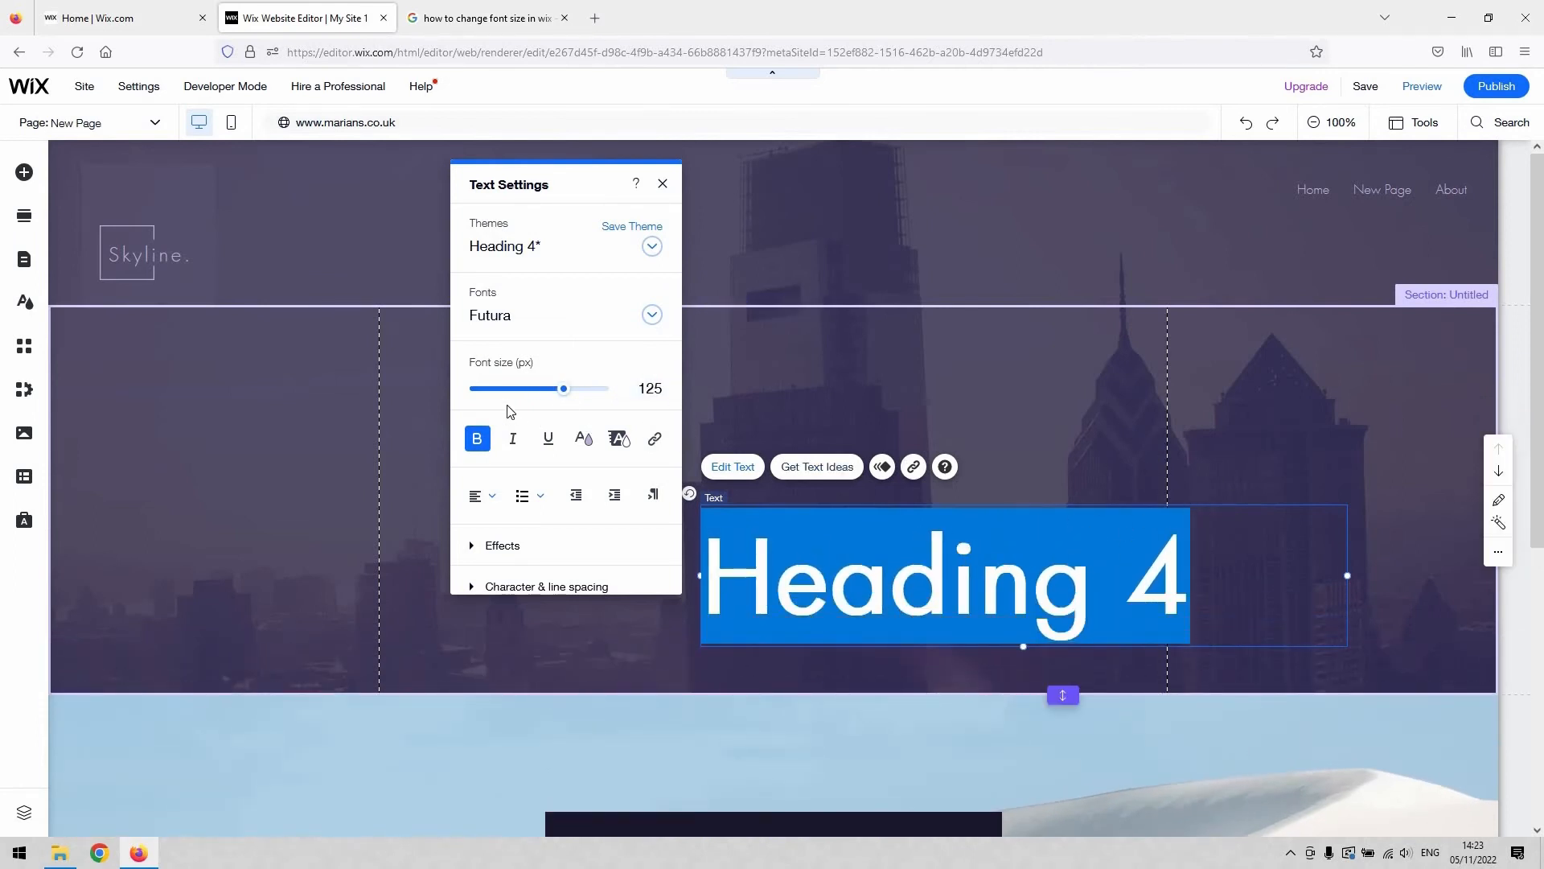
pyautogui.moveTo(617, 446)
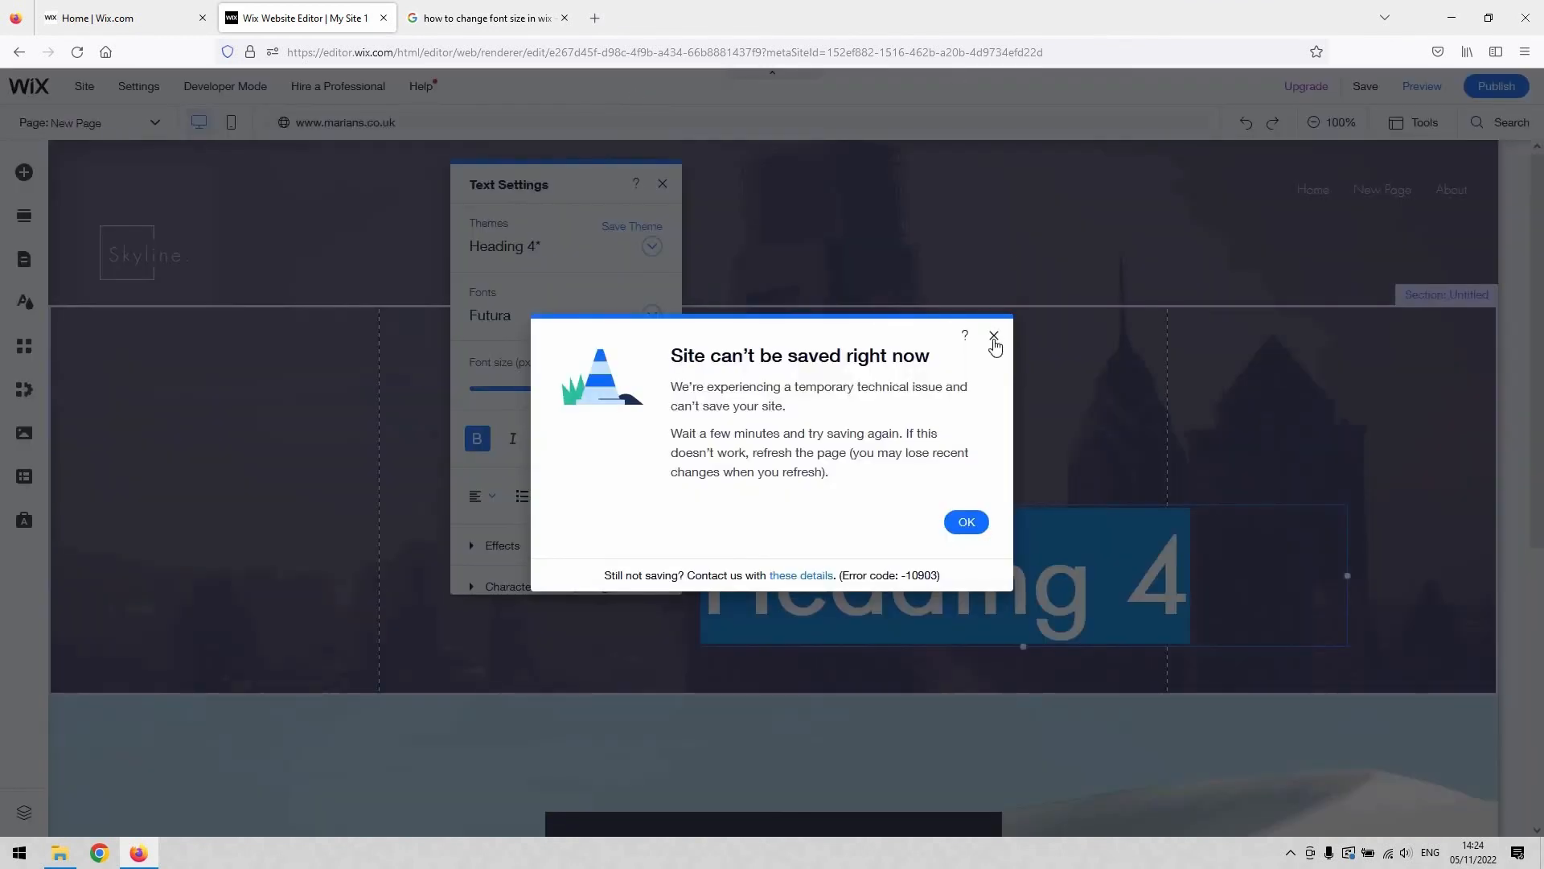
# Step: Dismiss the save-error notice, leaving the 125 px heading and its settings visible
pyautogui.click(995, 336)
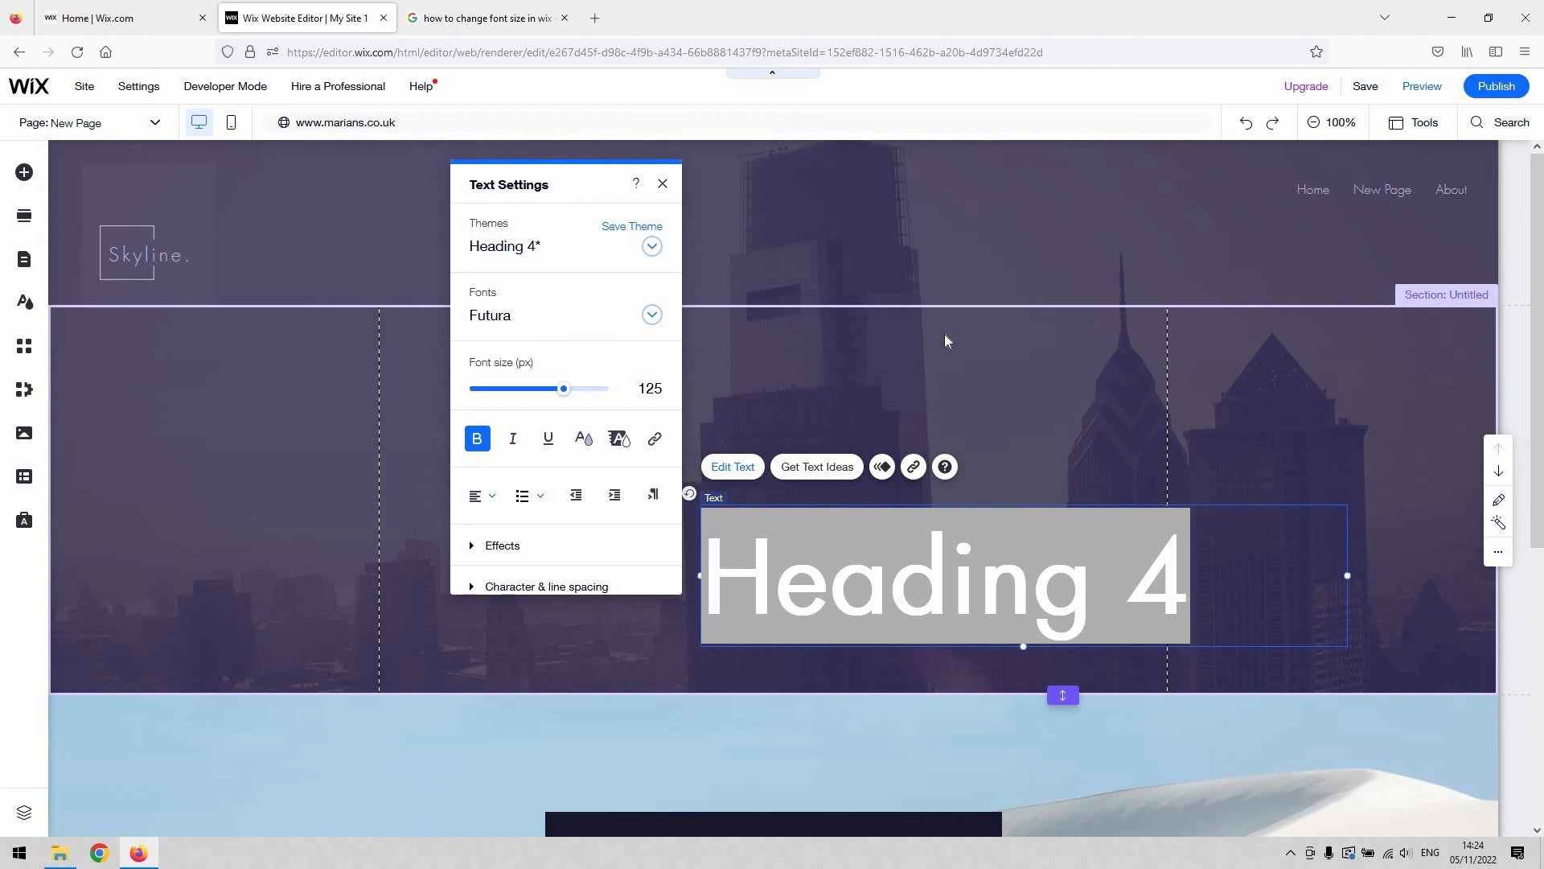
pyautogui.moveTo(733, 394)
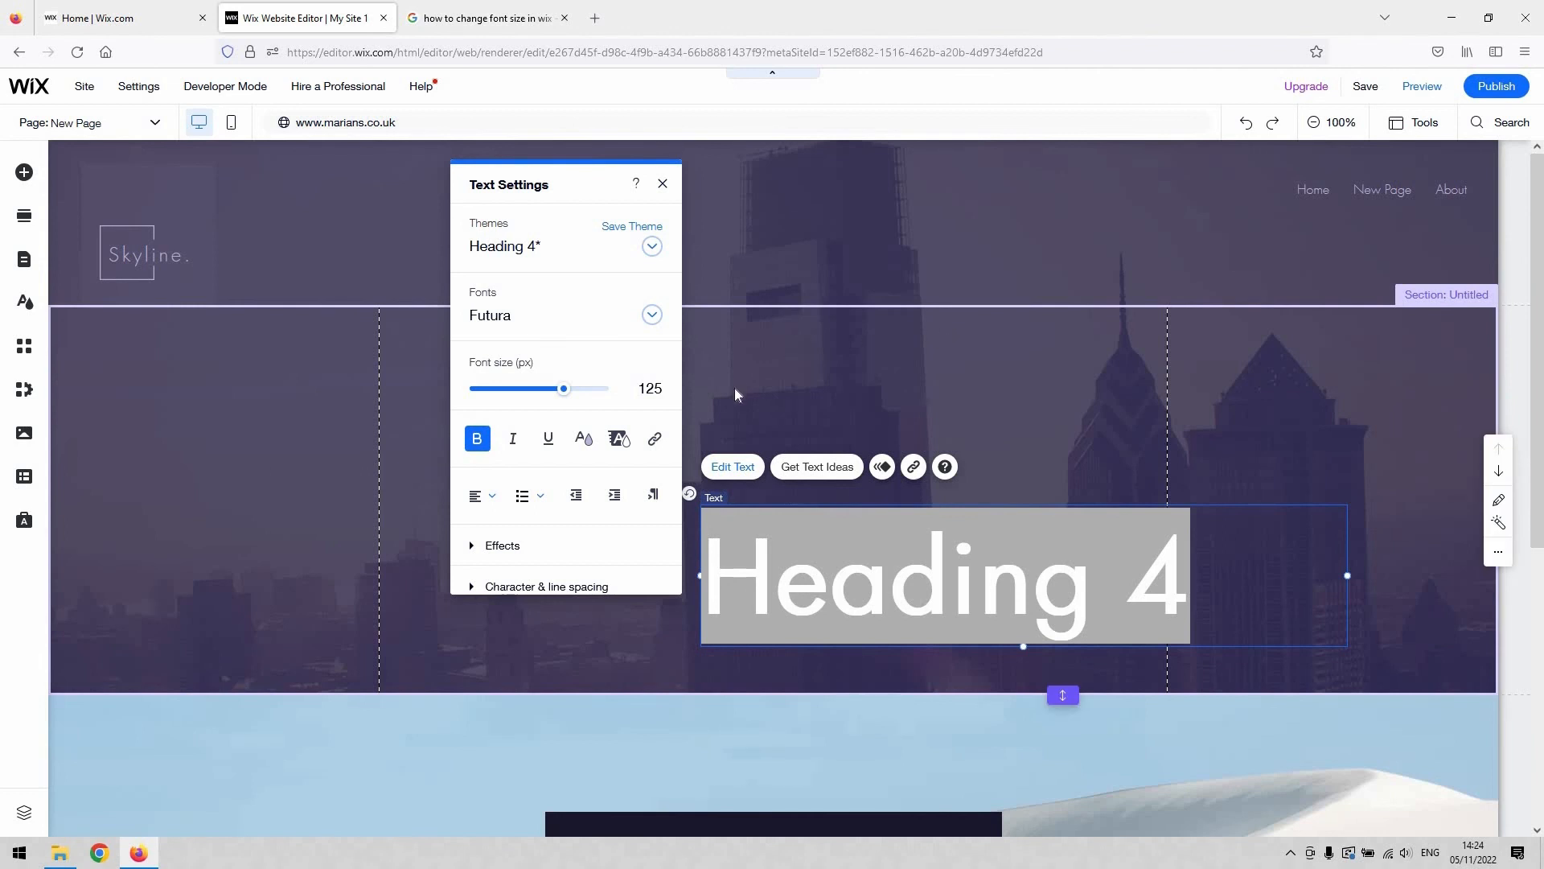